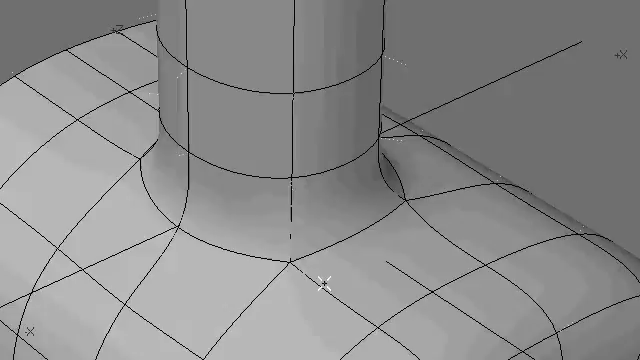
mouse_move(222, 193)
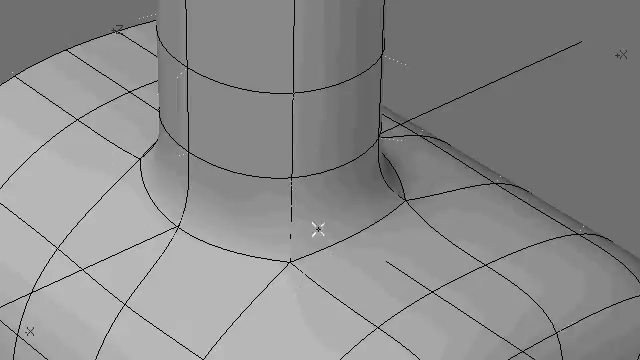
mouse_move(203, 177)
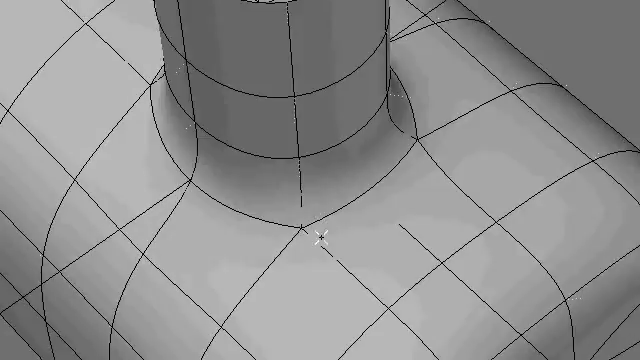
mouse_move(326, 237)
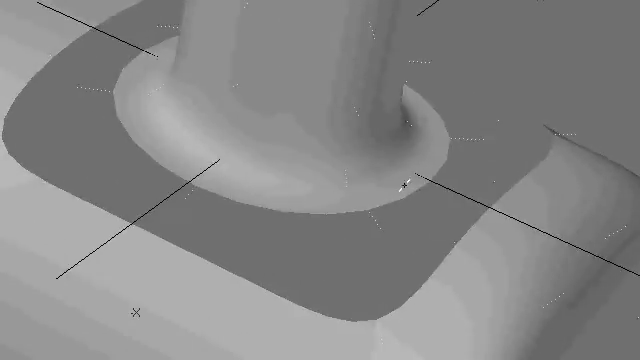
drag(400, 180, 330, 200)
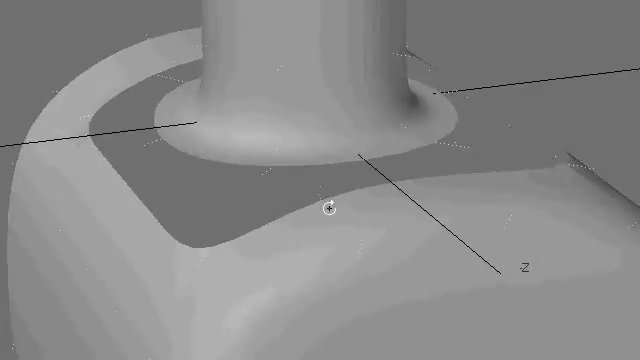